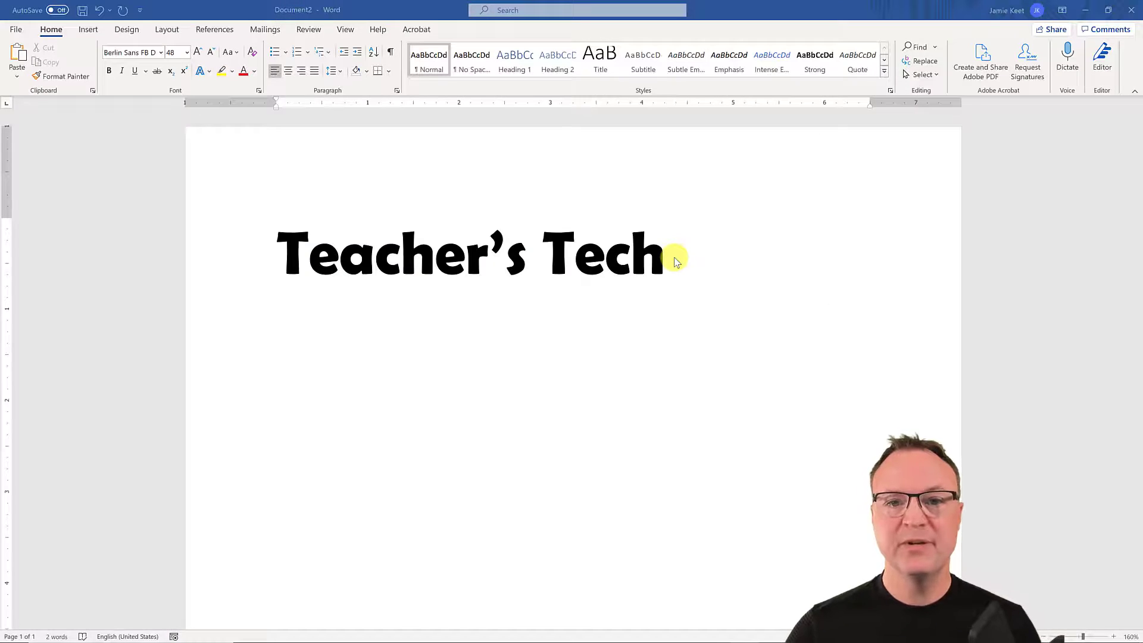
mouse_move(656, 265)
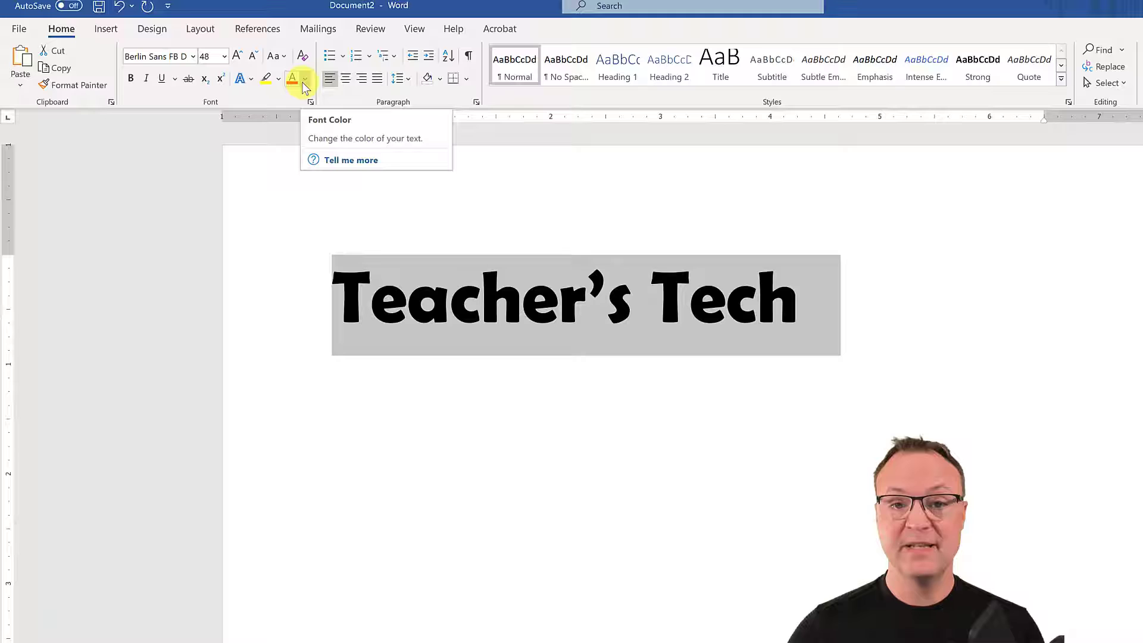
Step: Browse the Text Effects gallery for the heading, close it and clear the page
left_click(304, 78)
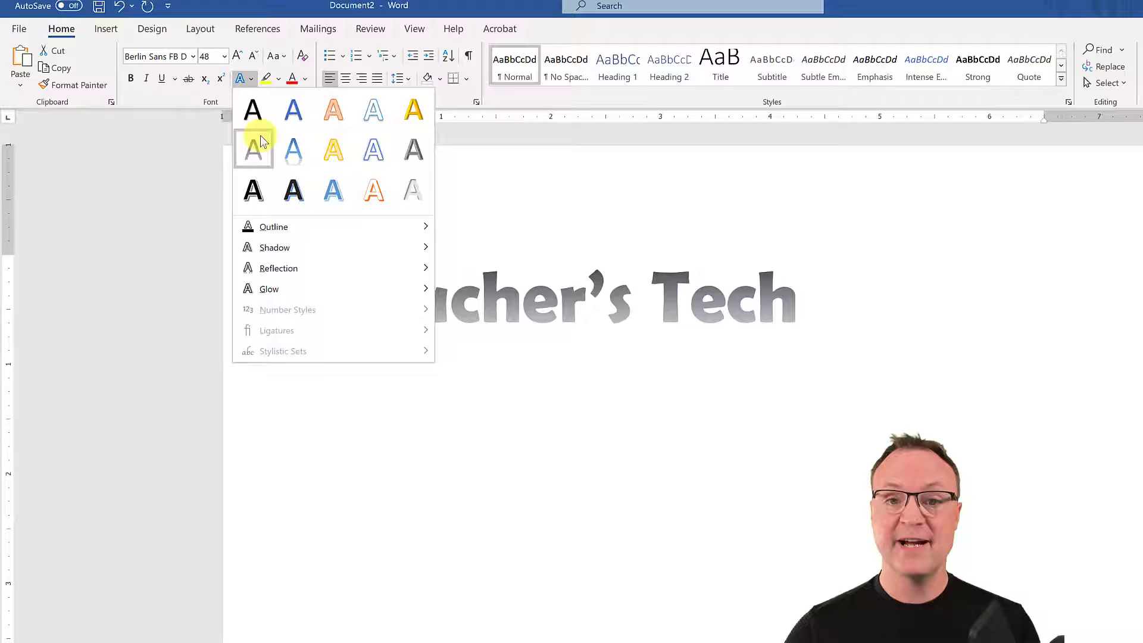
left_click(332, 190)
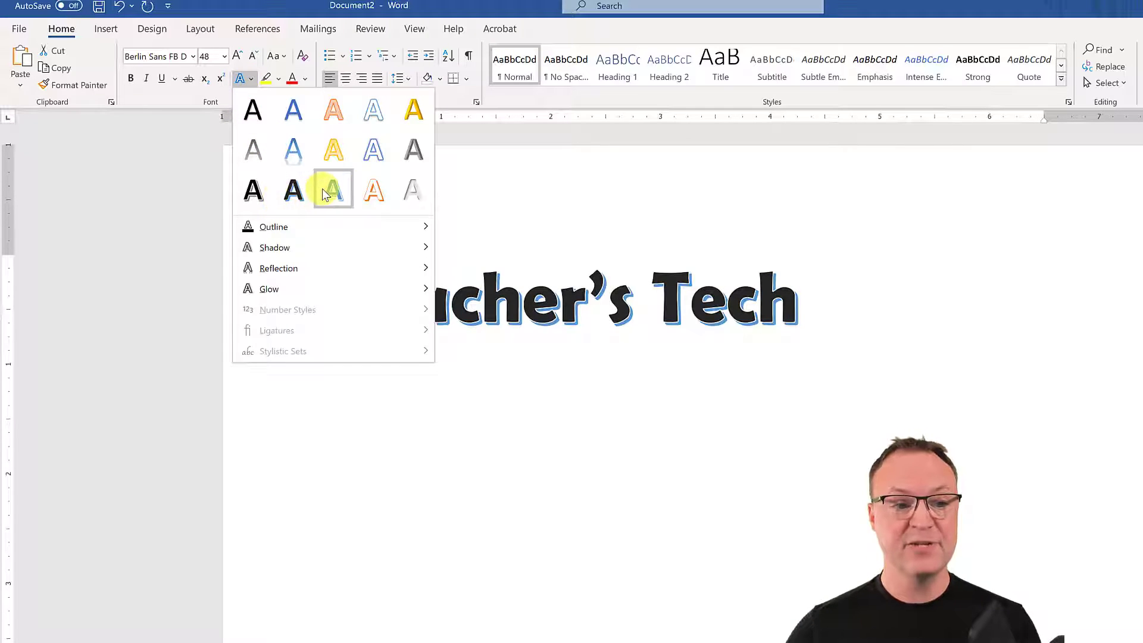
left_click(332, 191)
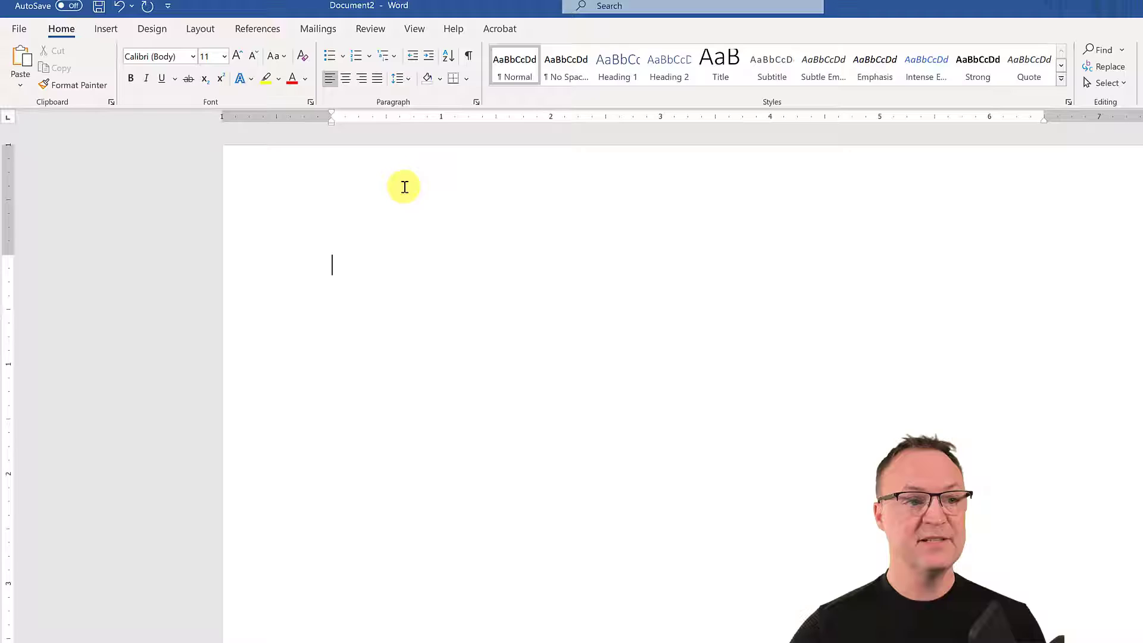
Step: Insert a Basic Block List SmartArt from the List category onto the page
left_click(106, 28)
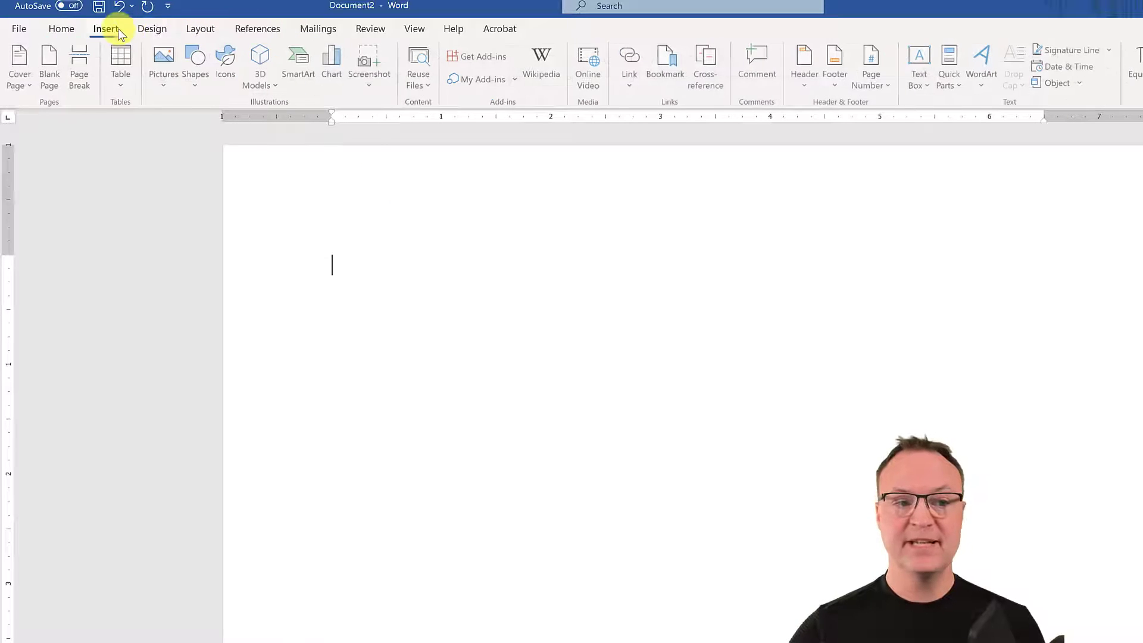
mouse_move(298, 62)
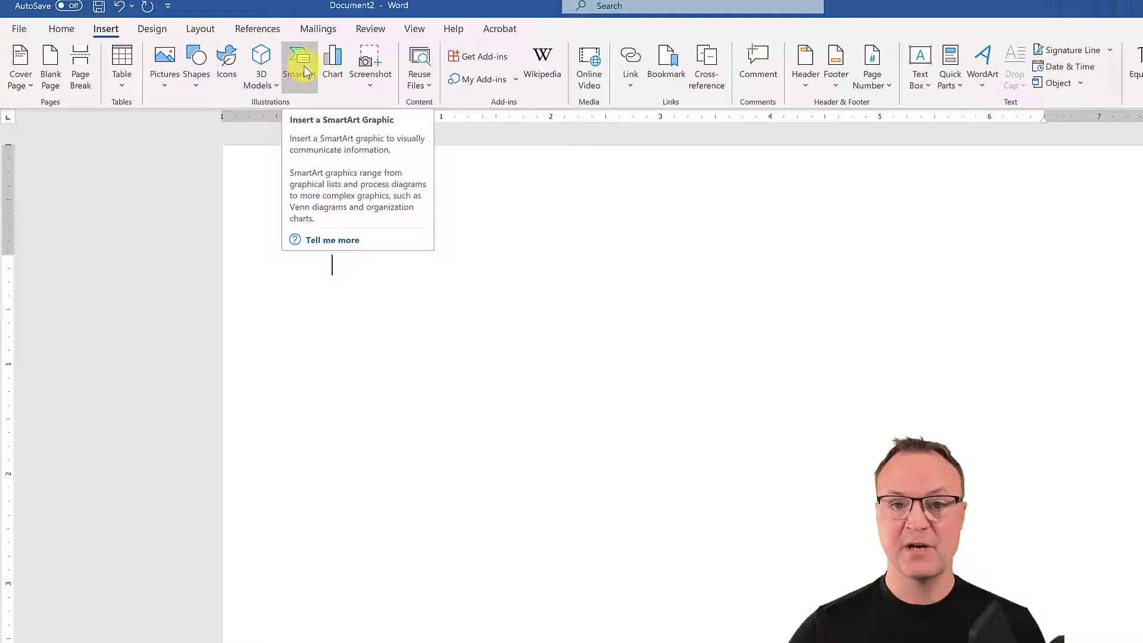
left_click(300, 65)
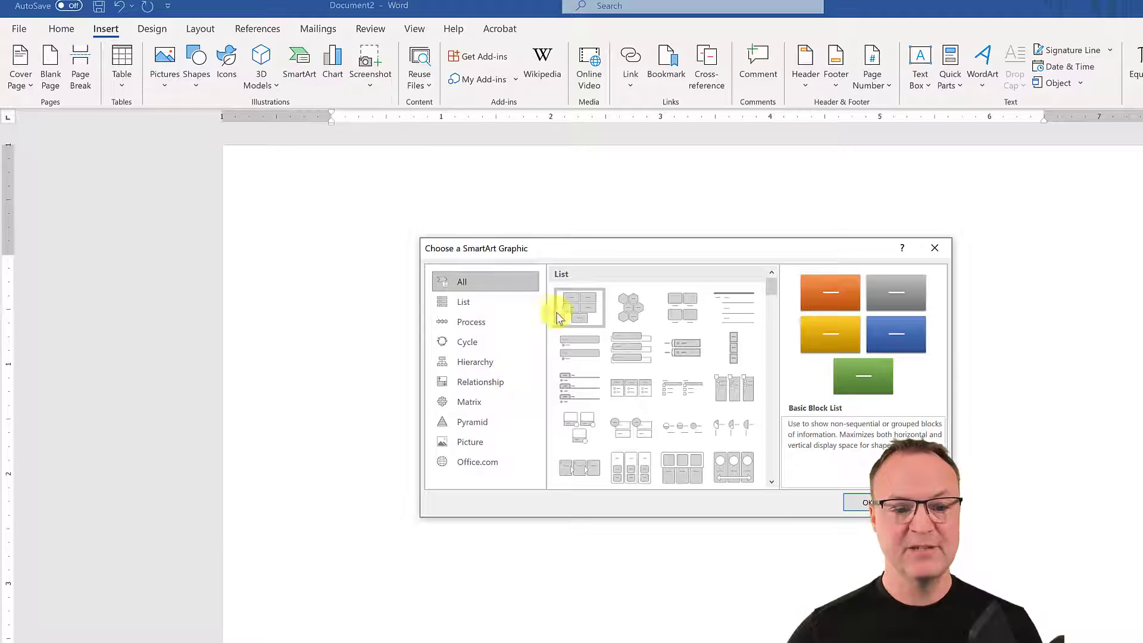
left_click(463, 302)
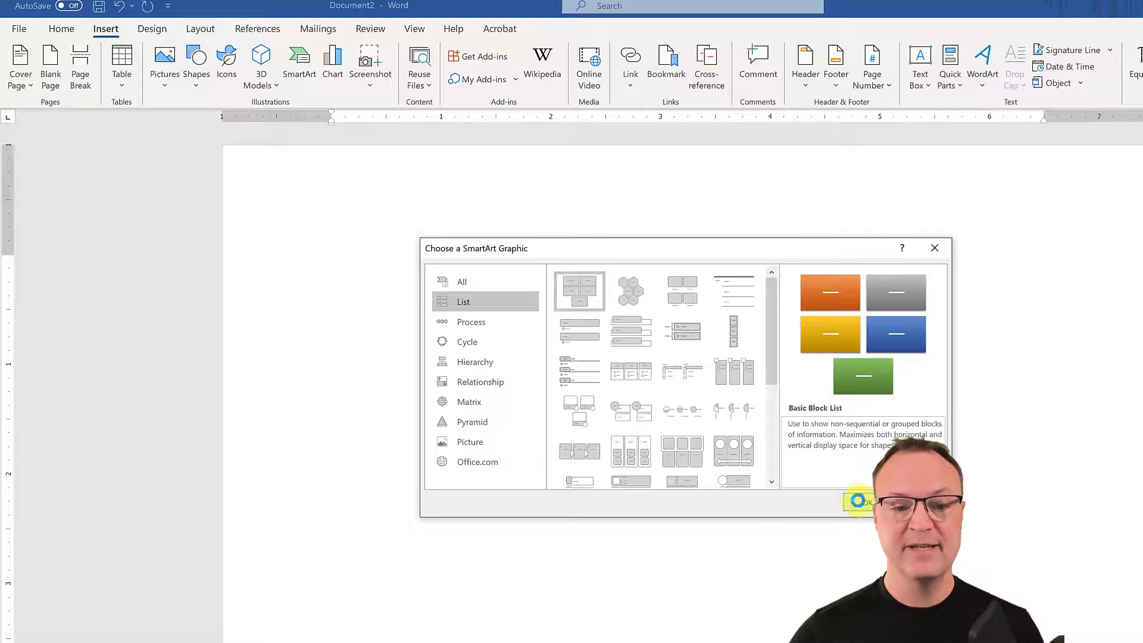
left_click(861, 501)
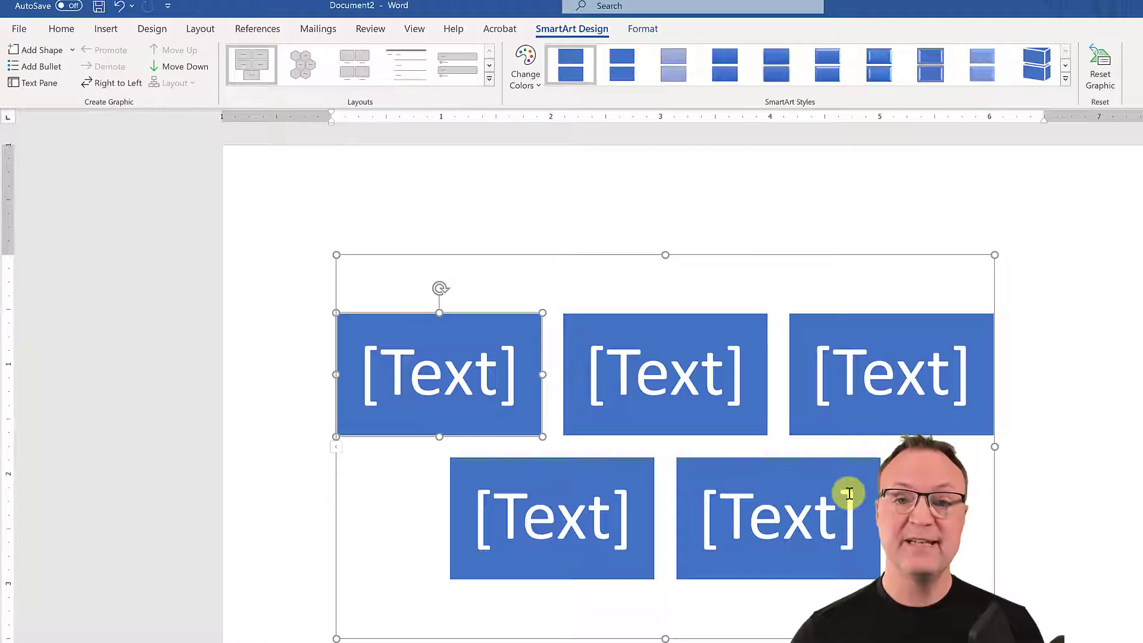
Step: Remove extra placeholder boxes, fill the remaining block with 'Teacher's Tech' and select it
left_click(777, 519)
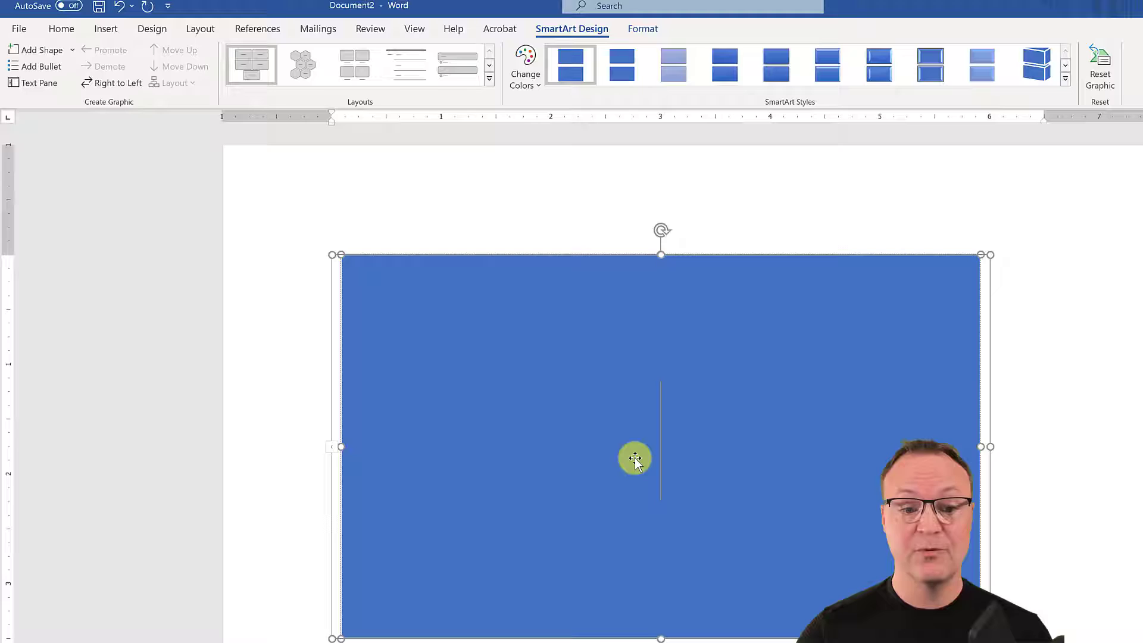
type("Teacher's Tech")
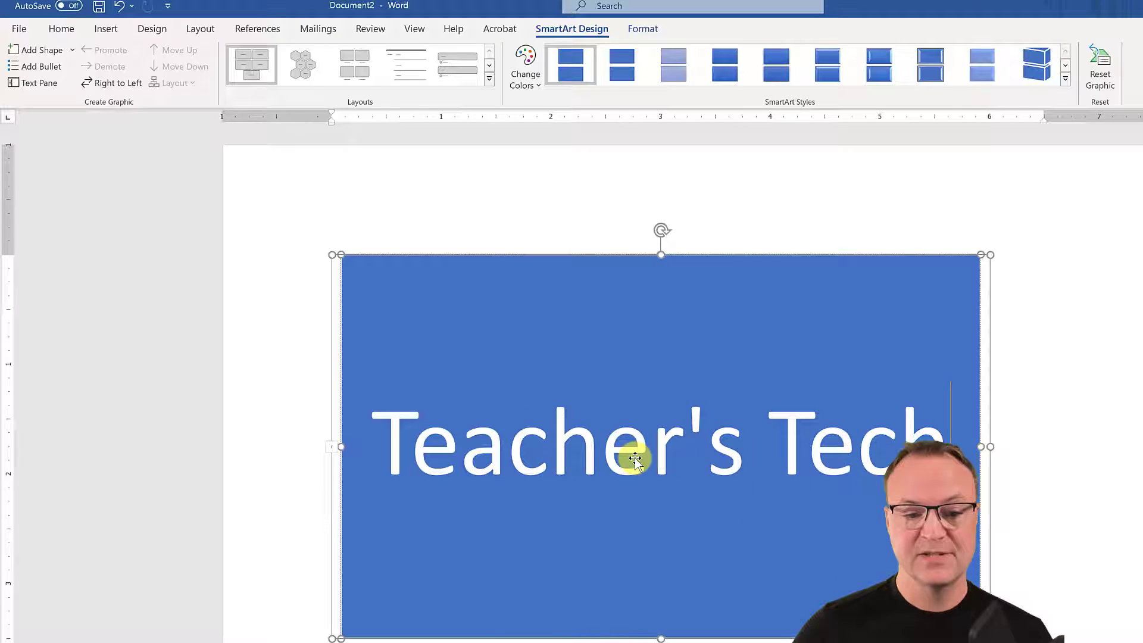
left_click(61, 29)
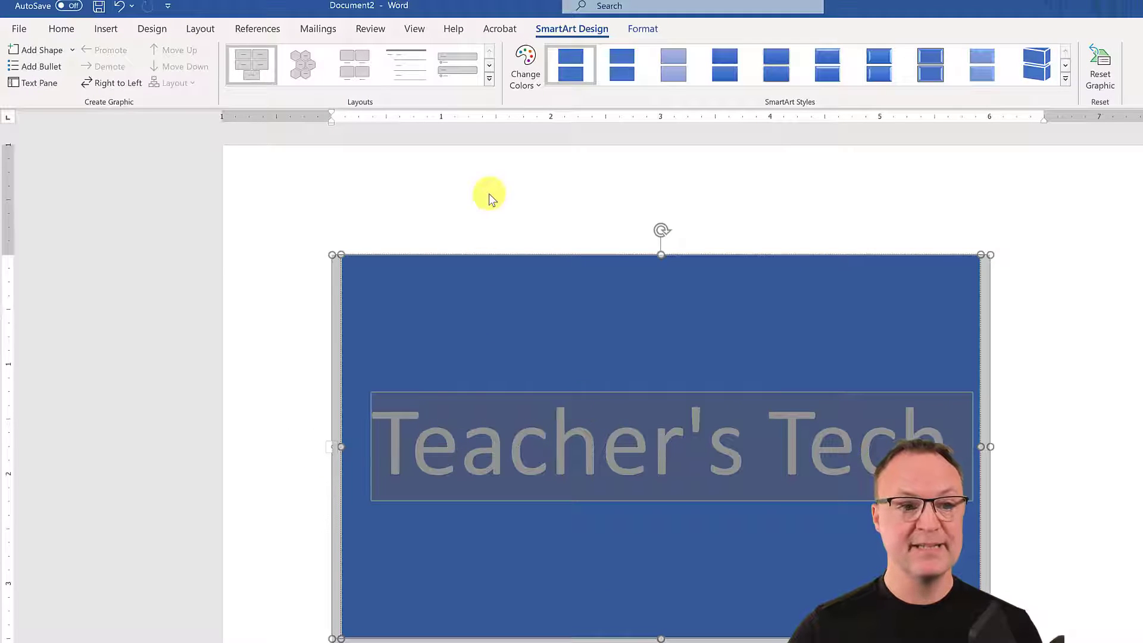
Step: Apply a bold display font to the Teacher's Tech text via the mini toolbar
right_click(516, 433)
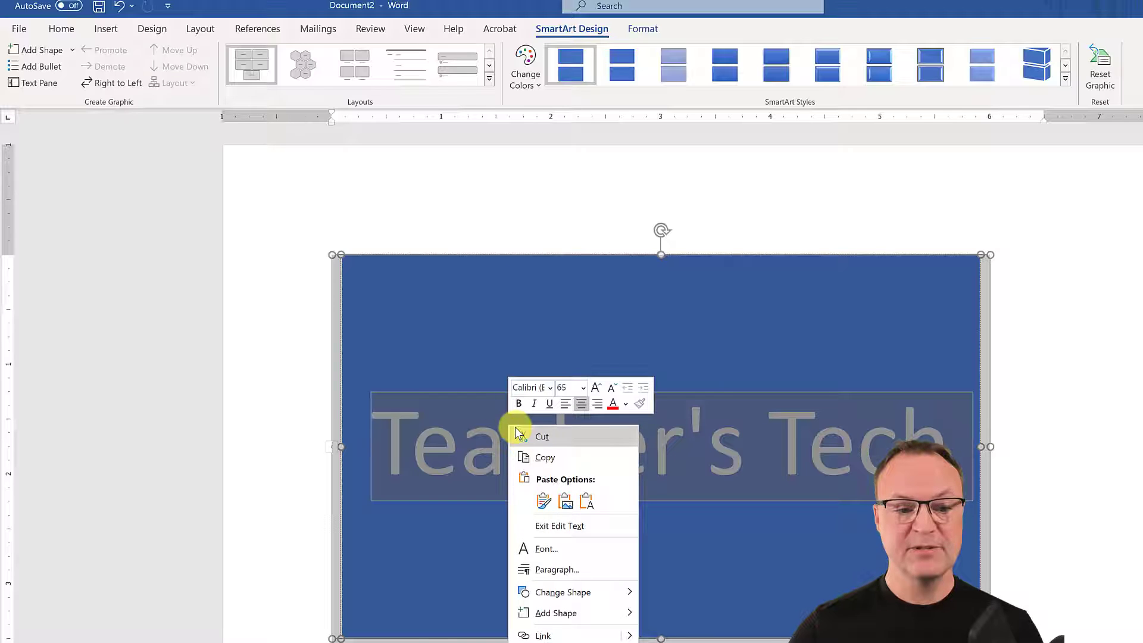
mouse_move(548, 394)
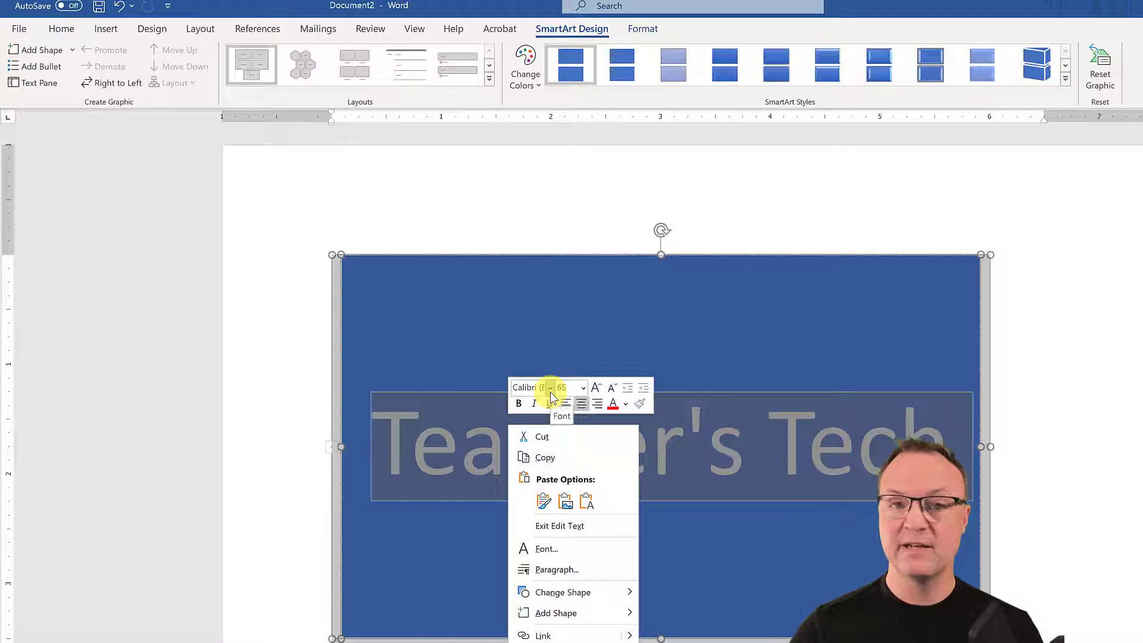
left_click(547, 387)
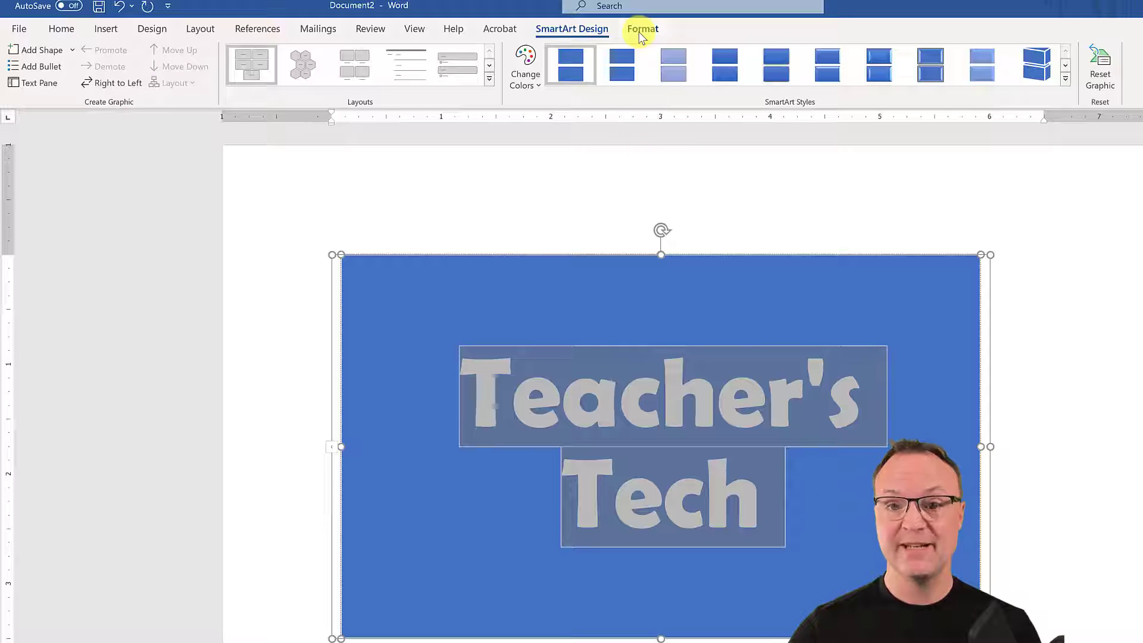
Step: Choose a picture as the Text Fill for the Teacher's Tech letters
left_click(641, 29)
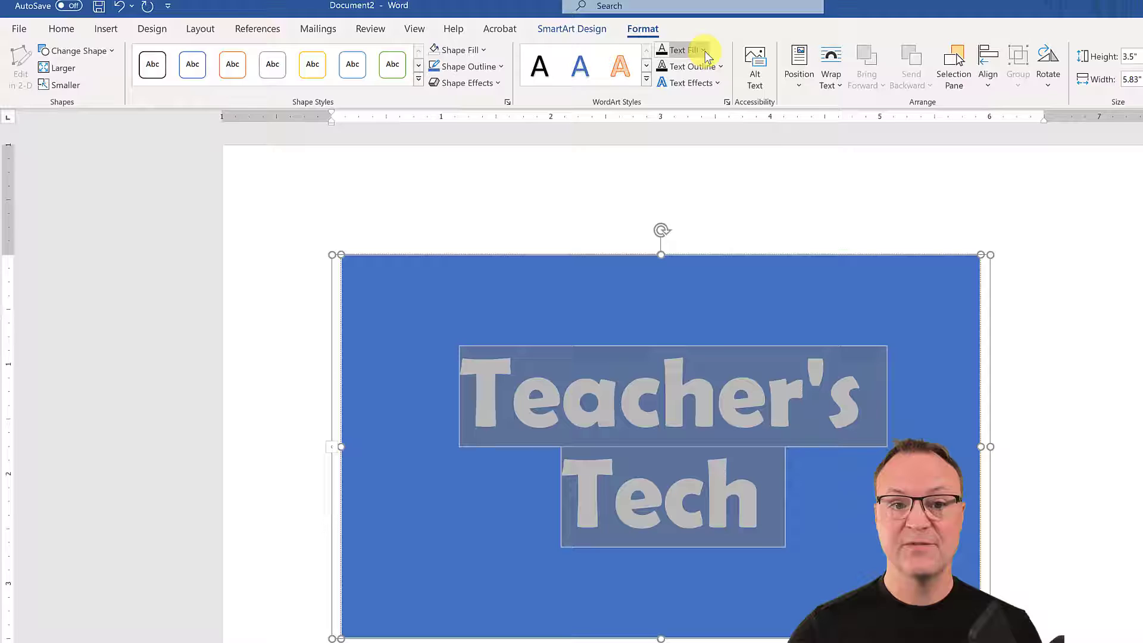
left_click(677, 50)
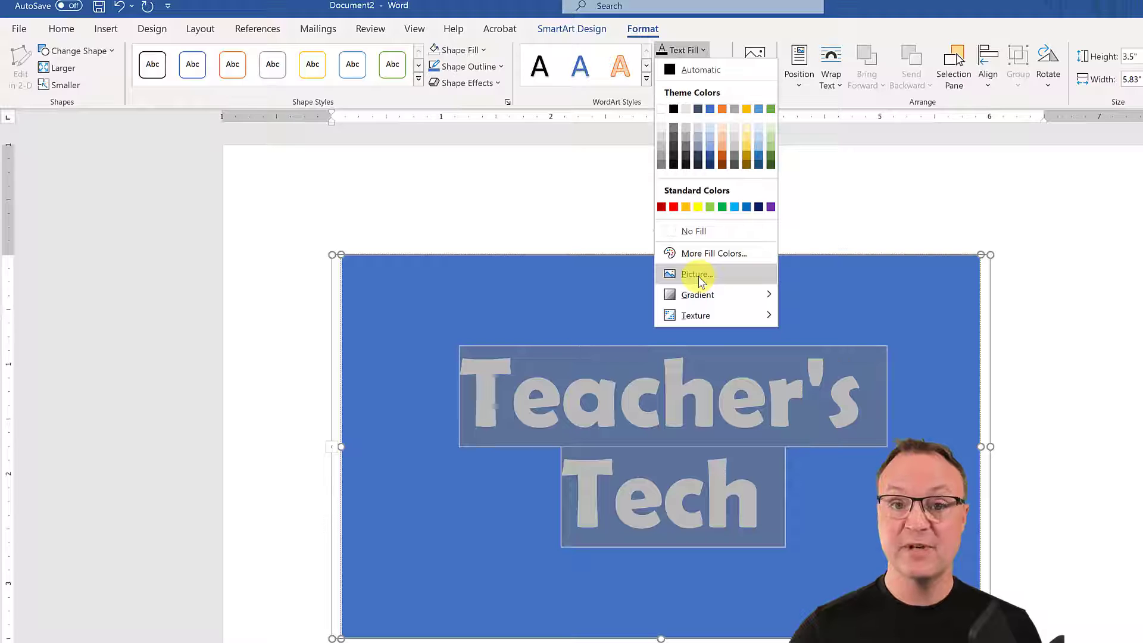
left_click(698, 274)
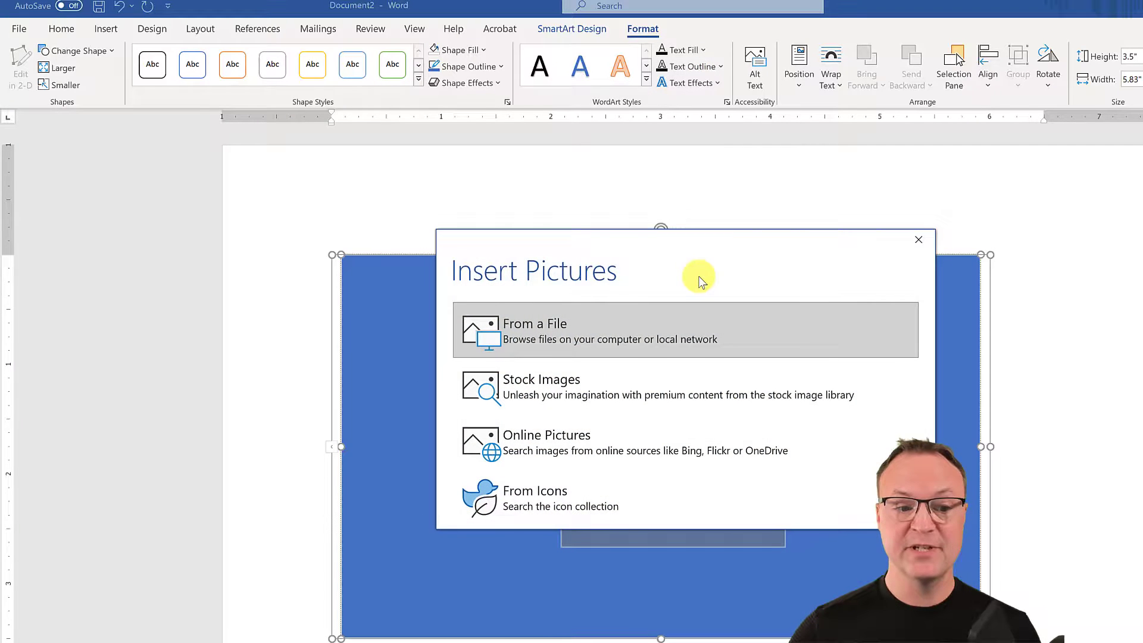
mouse_move(622, 357)
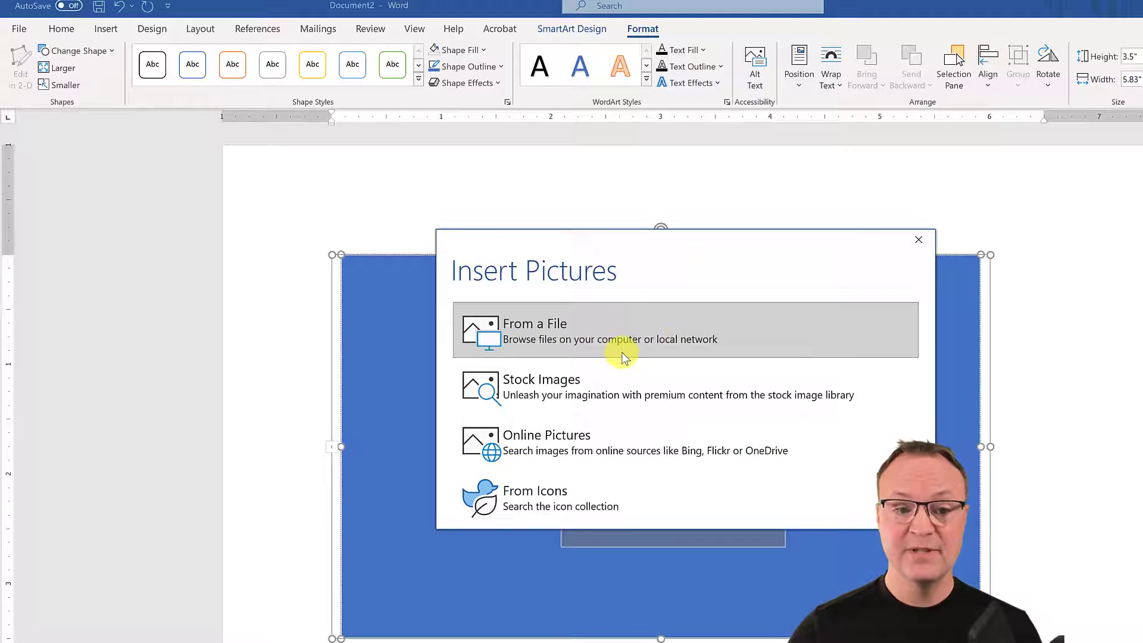
mouse_move(599, 460)
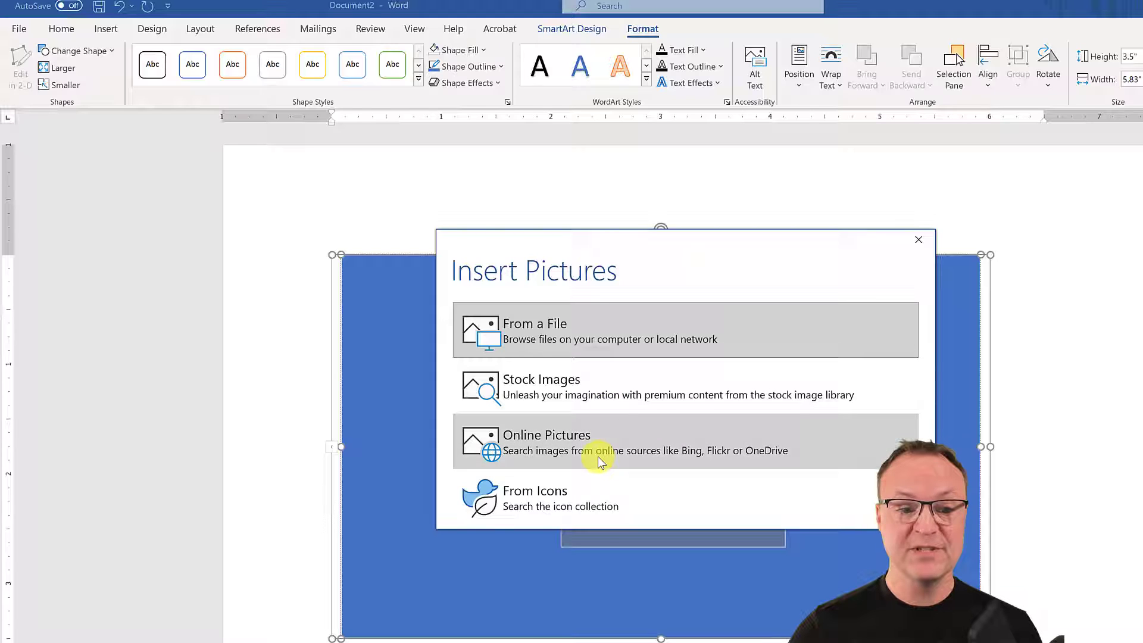
mouse_move(577, 343)
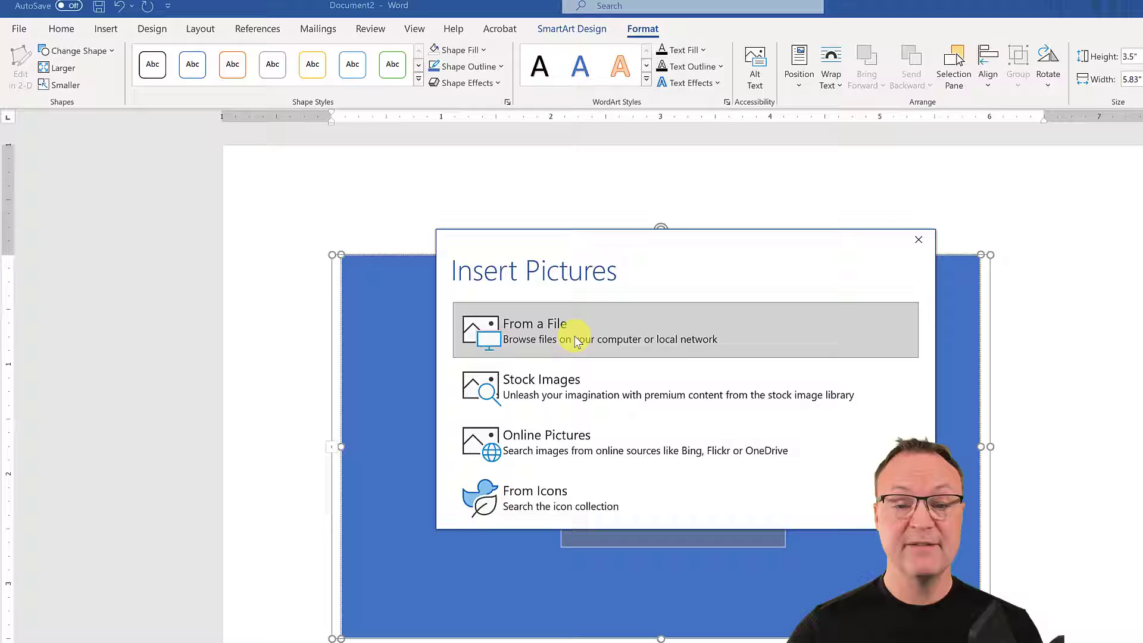
Step: Insert the pexels-pixabay-416676 wave photo from the Media folder into the letters
left_click(536, 331)
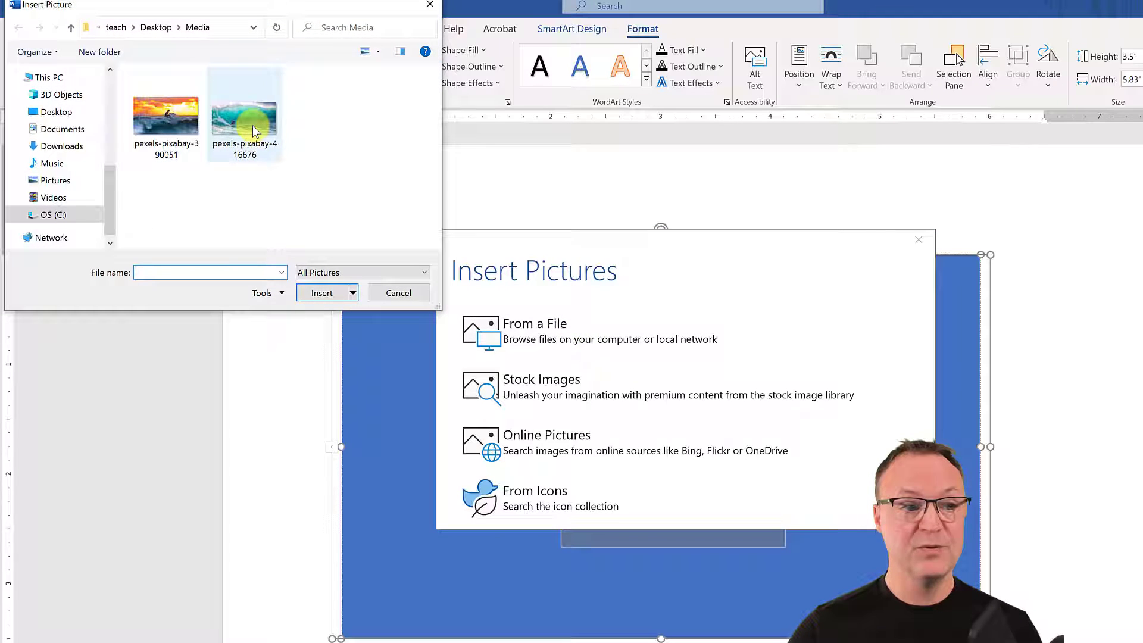
left_click(244, 117)
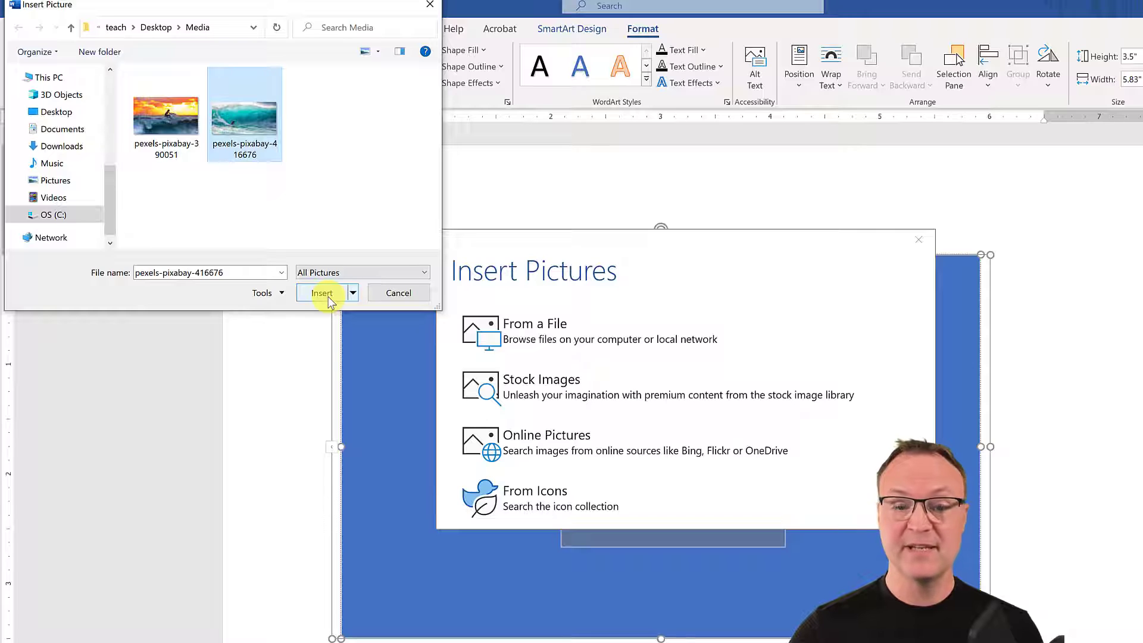
left_click(322, 293)
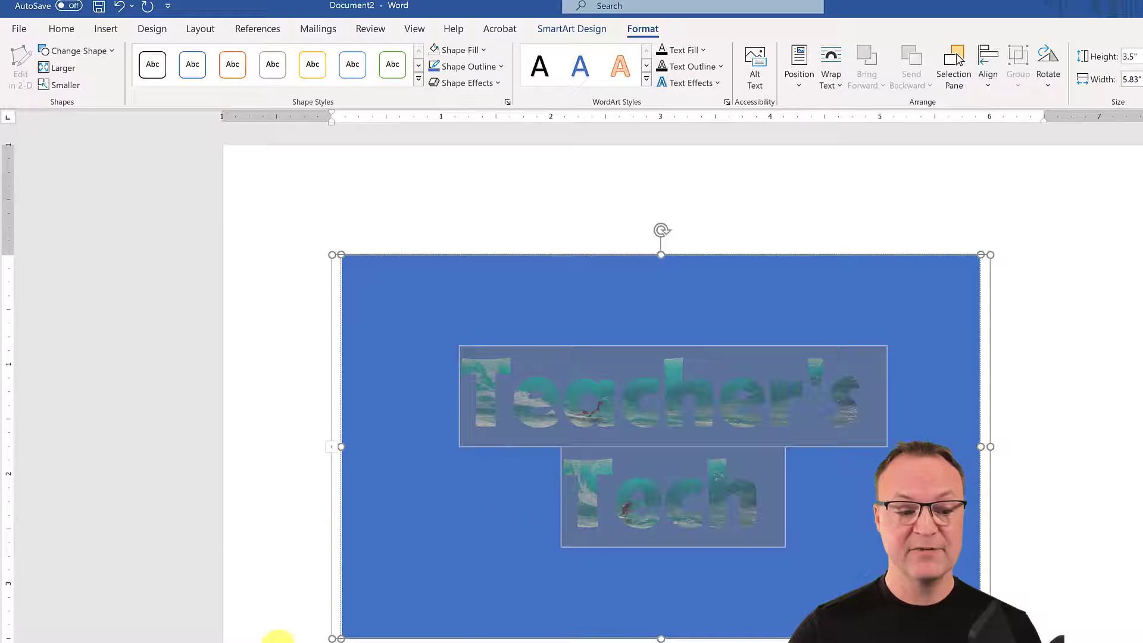
Step: Preview the photo-filled letters and return to the graphic's Format options
left_click(285, 605)
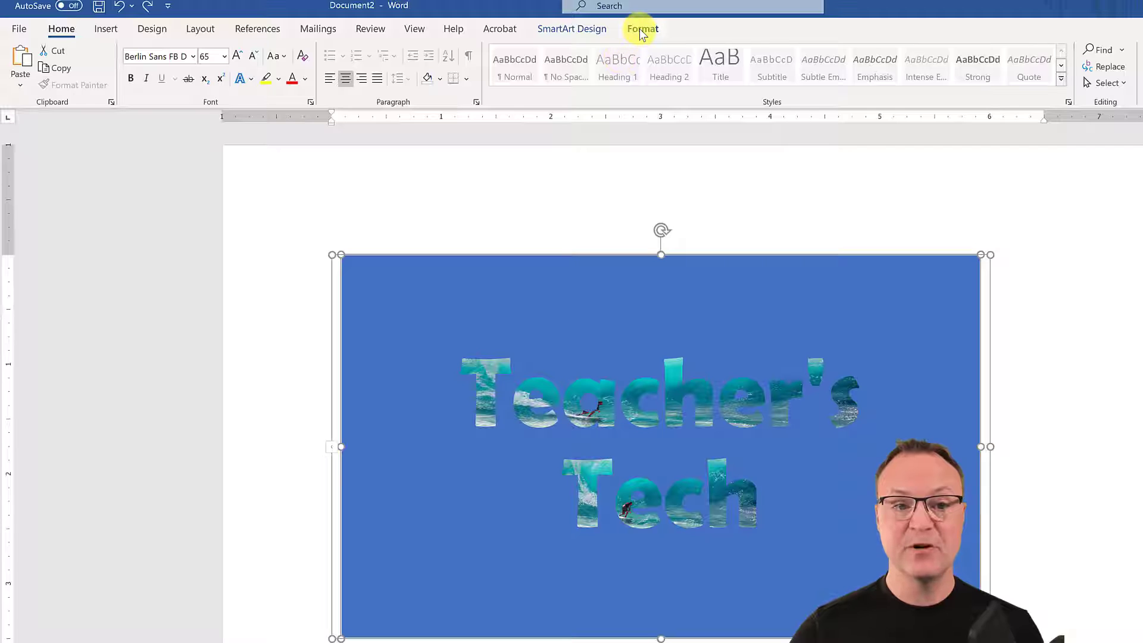
left_click(642, 29)
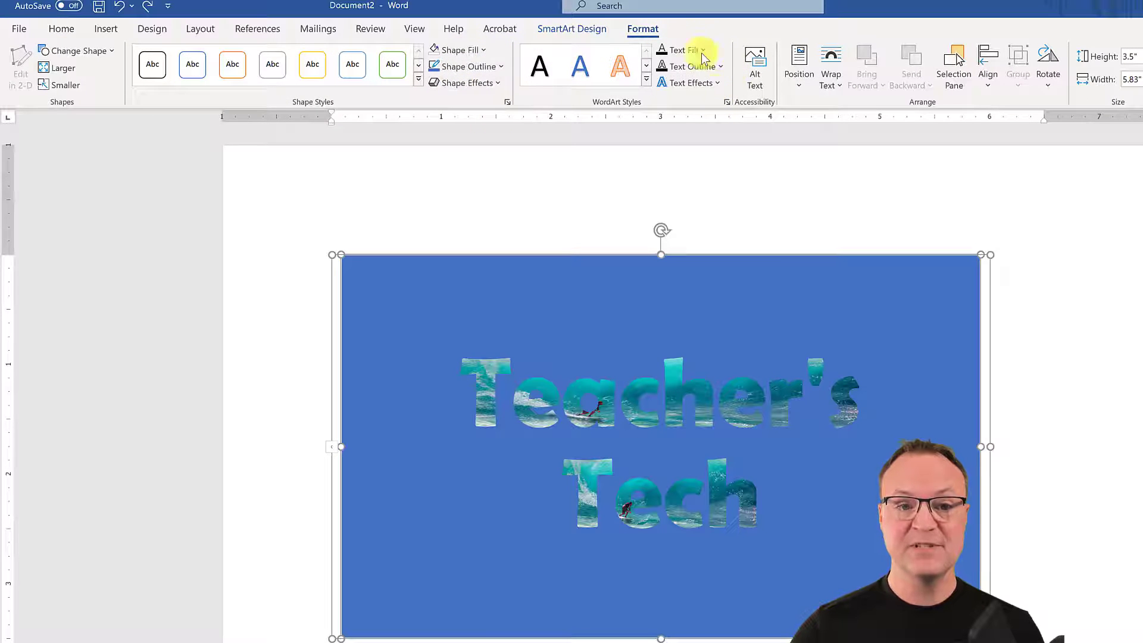
mouse_move(457, 50)
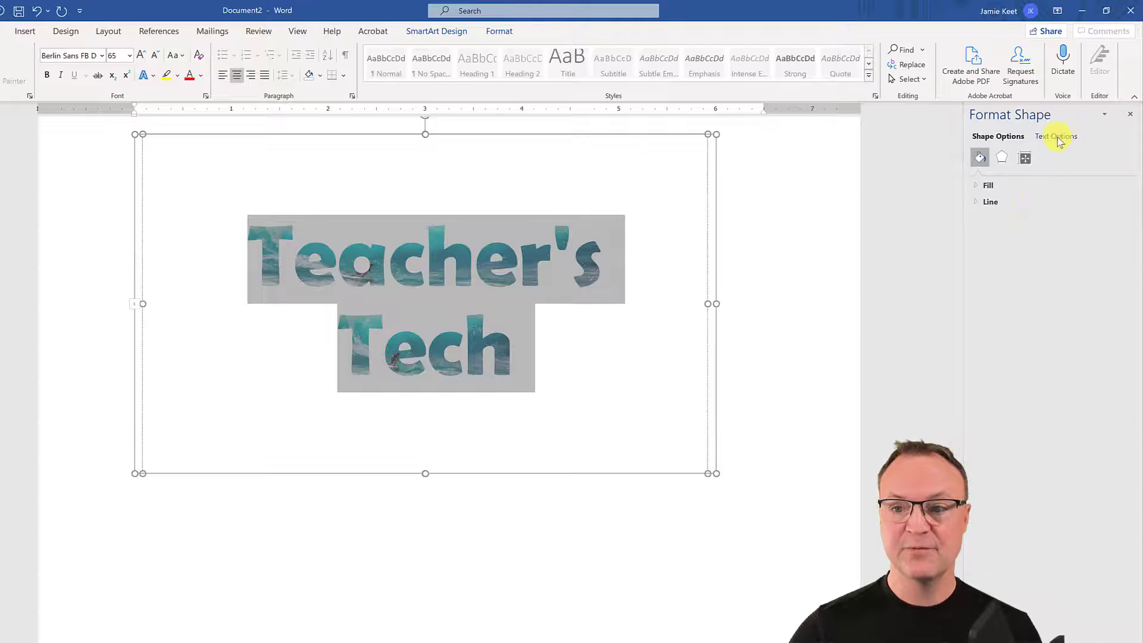
Step: Give the photo-filled letters an Outer Shadow preset in Format Shape Text Effects
left_click(1055, 136)
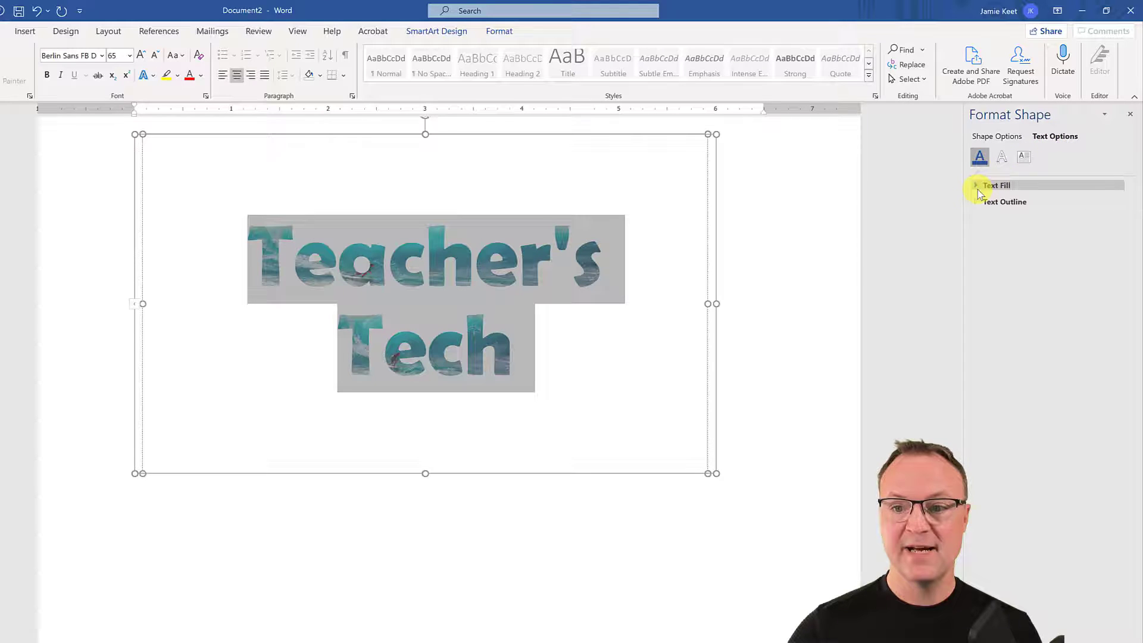
left_click(996, 185)
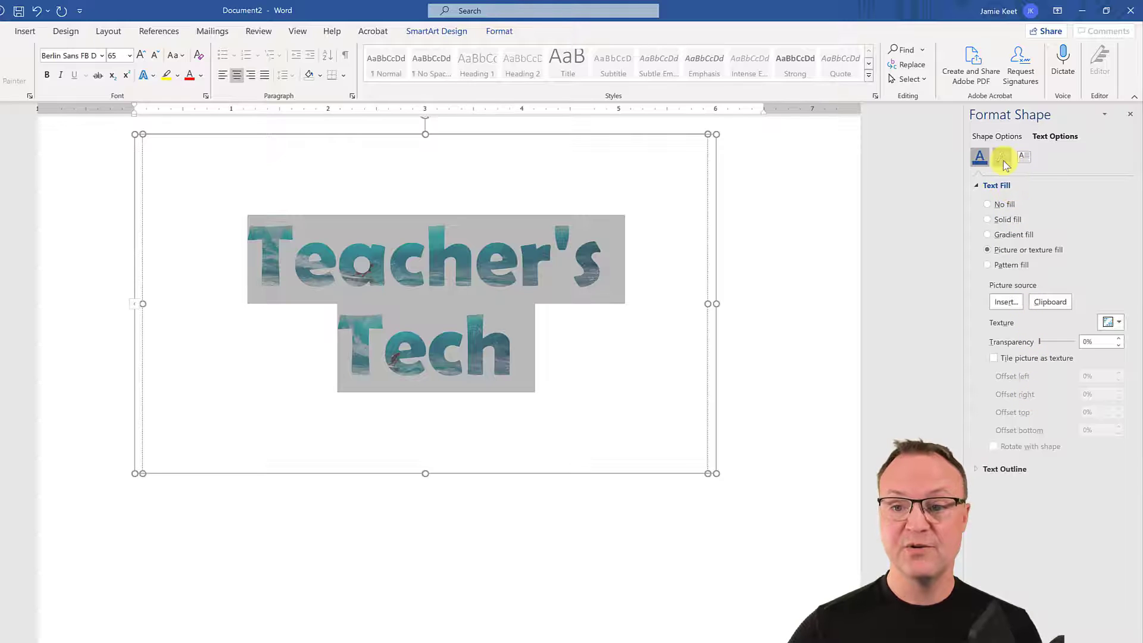
left_click(1001, 157)
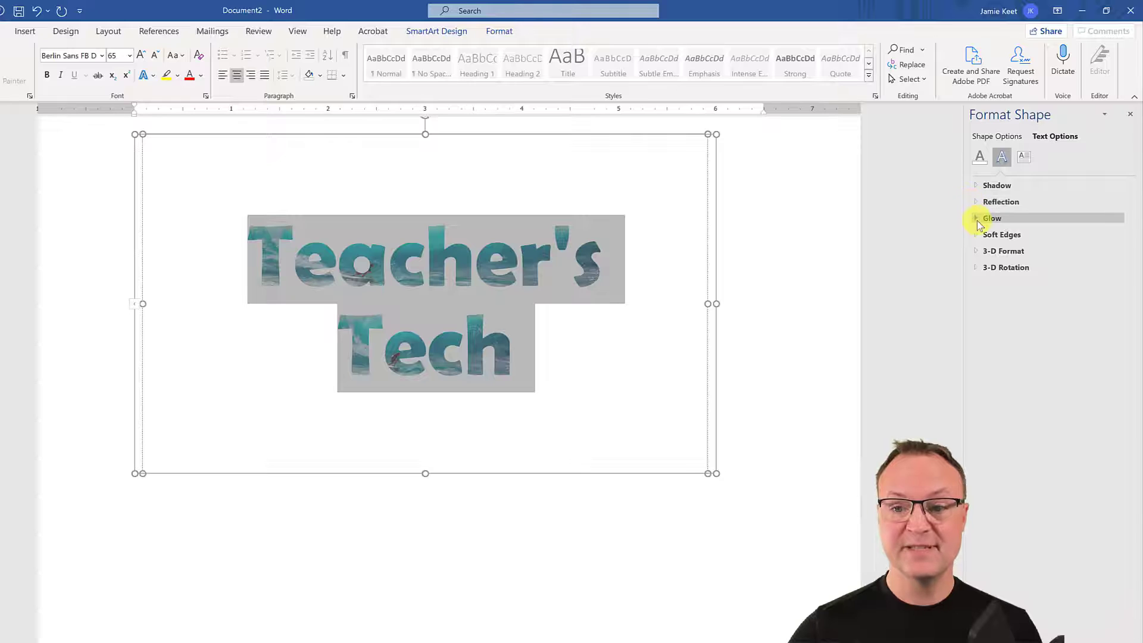
left_click(997, 186)
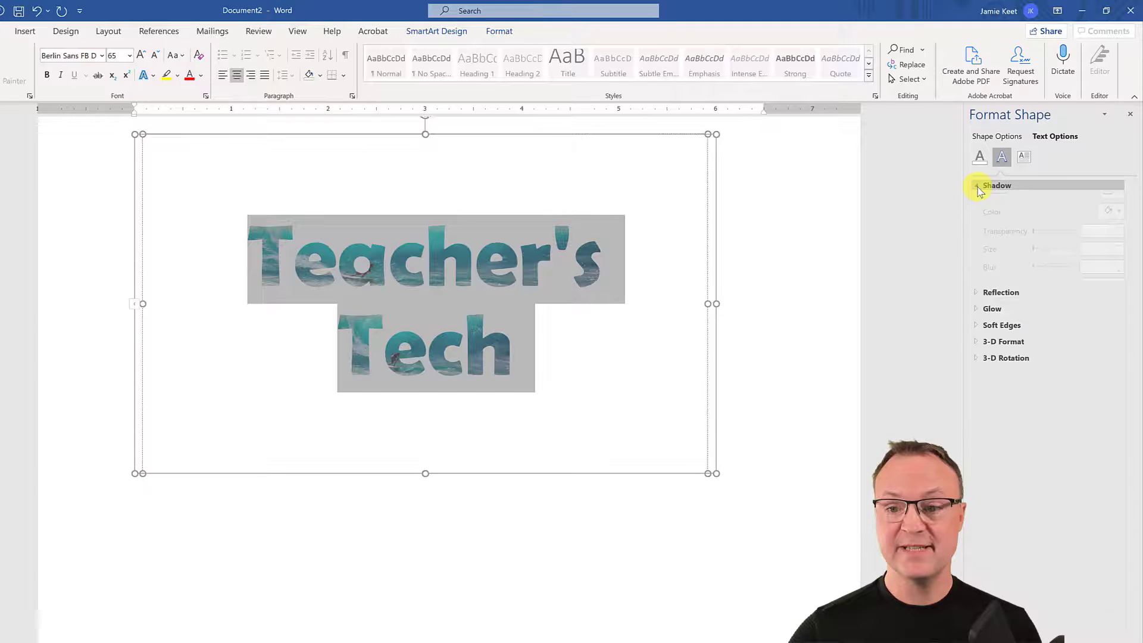
left_click(1109, 202)
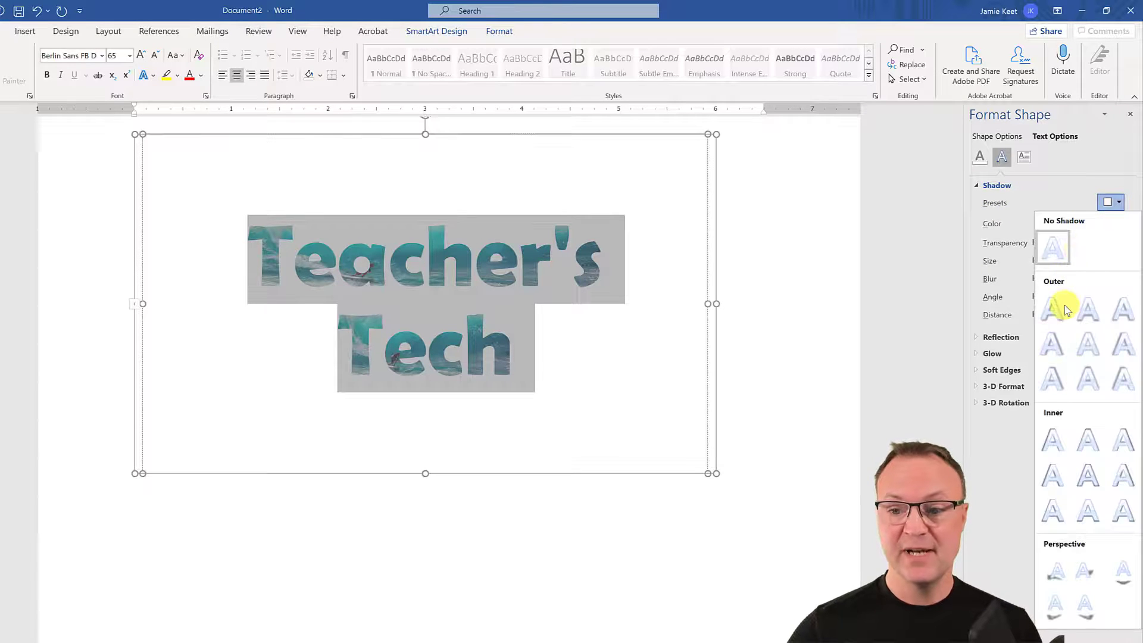
left_click(1052, 308)
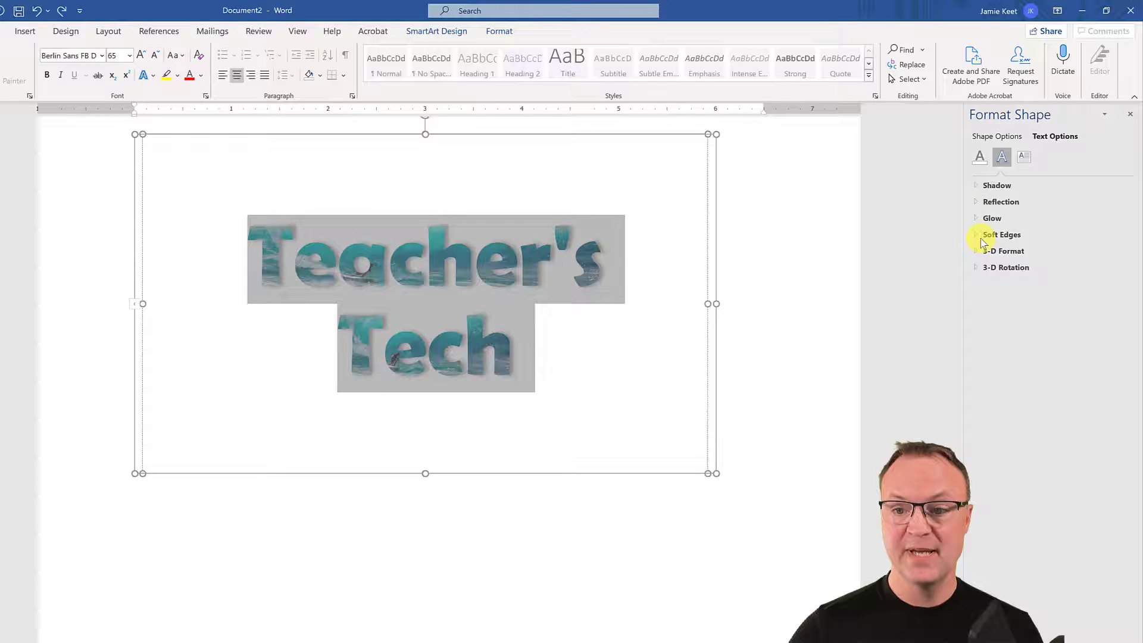
Step: Add a Reflection Variation preset beneath the letters
left_click(1001, 201)
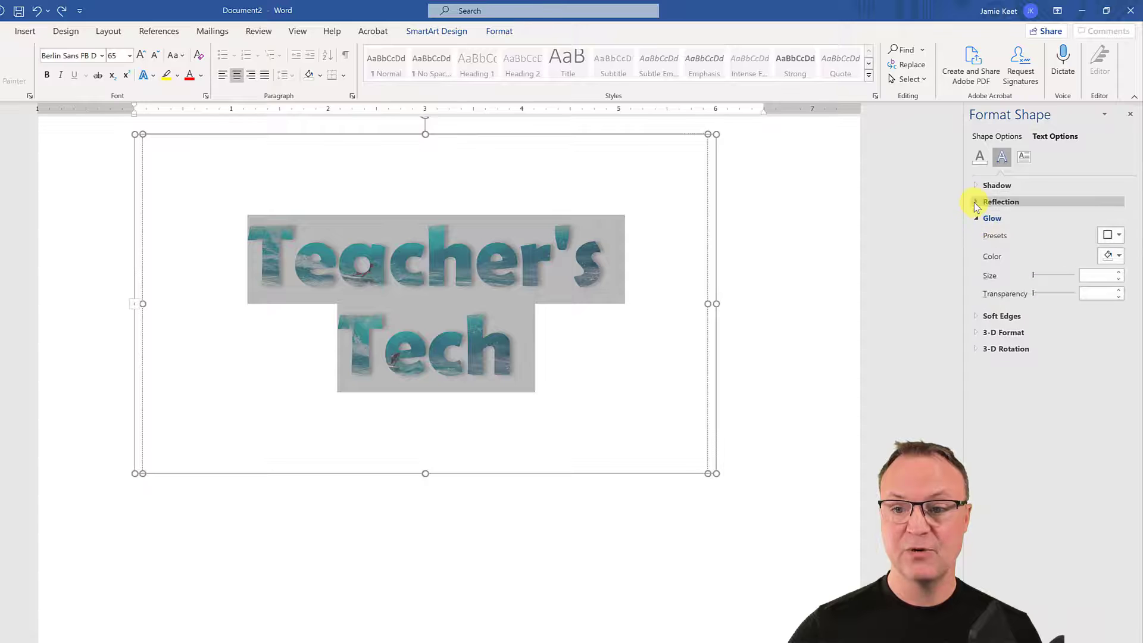
left_click(977, 202)
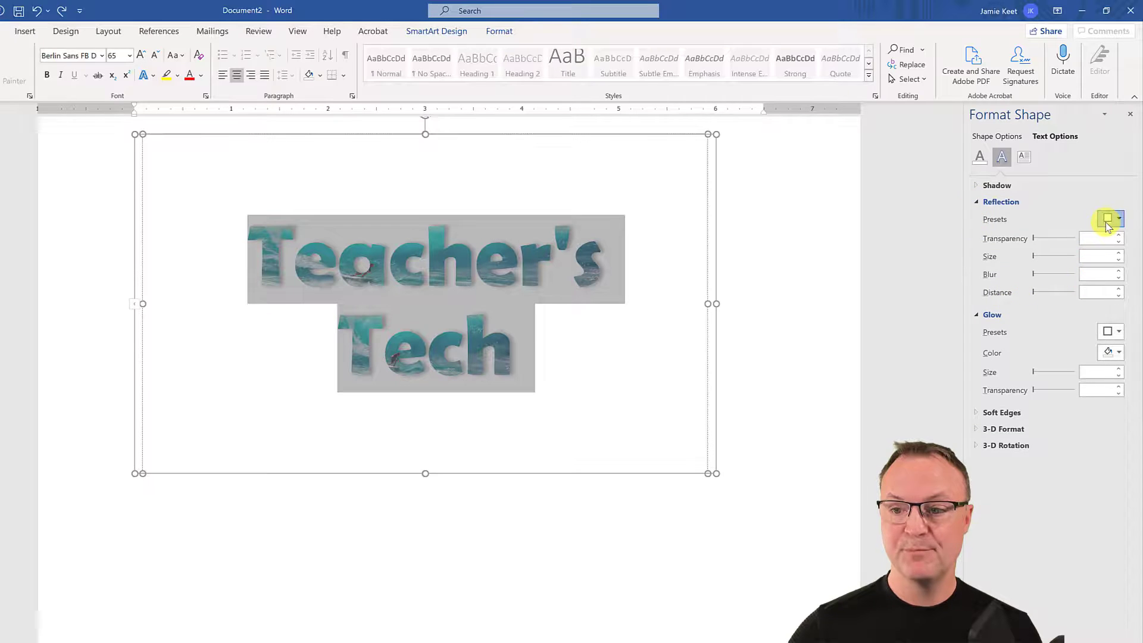
left_click(1108, 219)
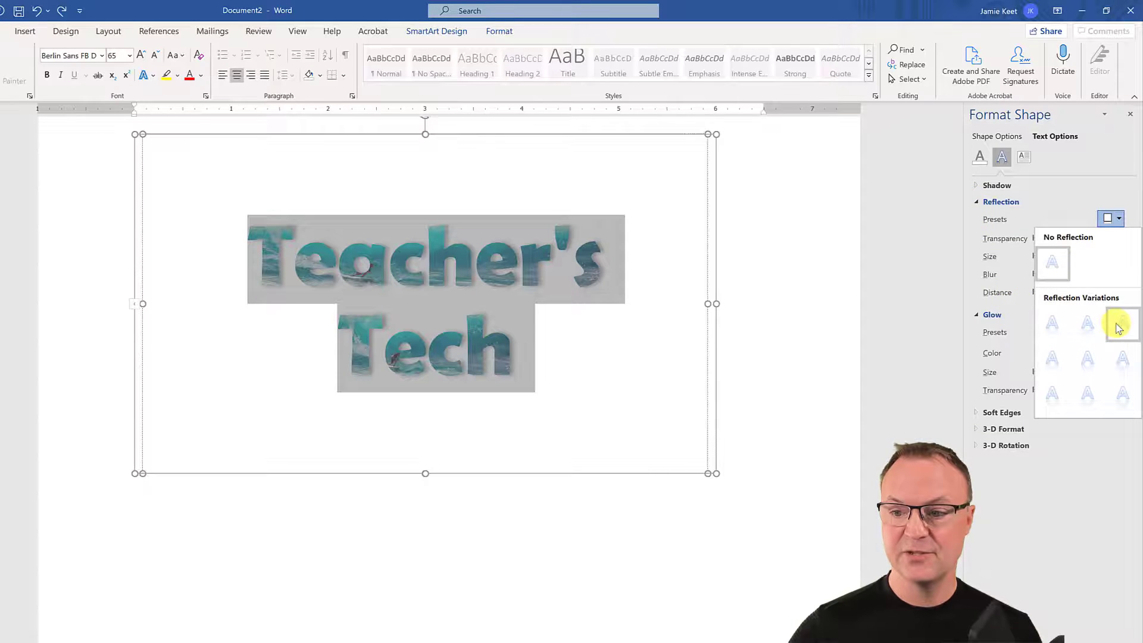
left_click(1123, 324)
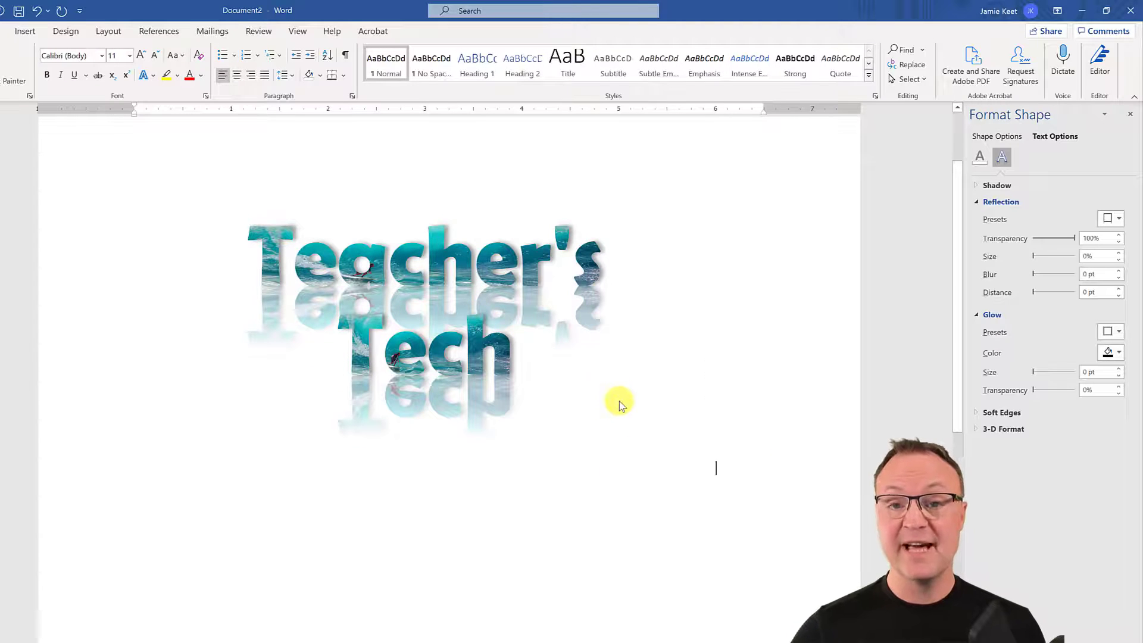
mouse_move(843, 346)
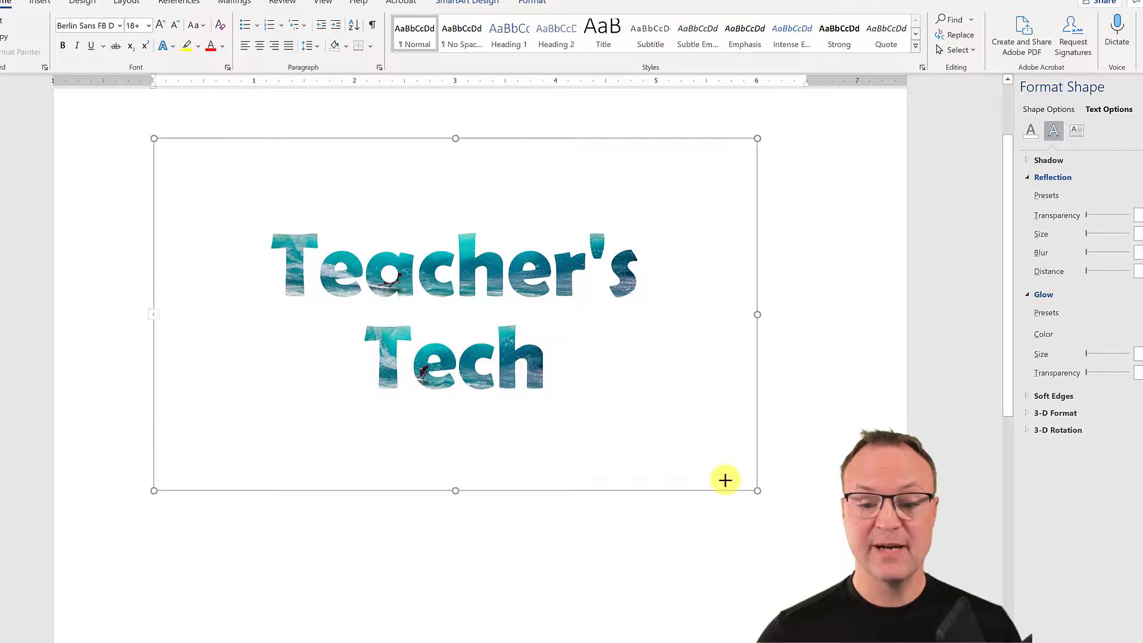
Step: Resize the graphic and back, then show its text-wrapping Layout Options
left_click_drag(758, 490, 546, 382)
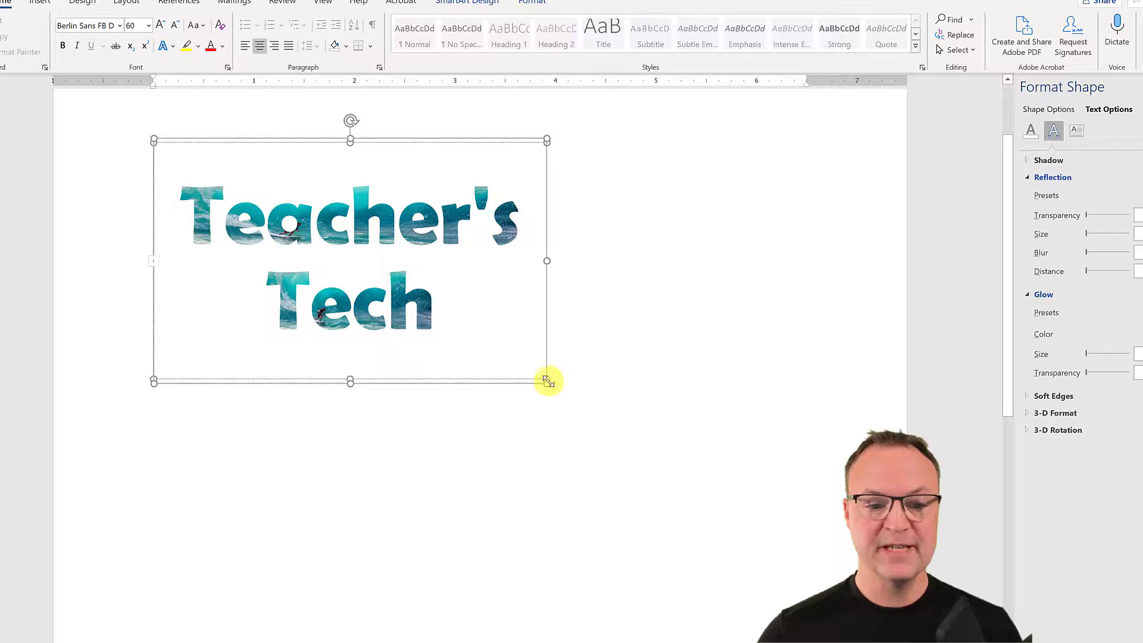
left_click_drag(548, 382, 757, 489)
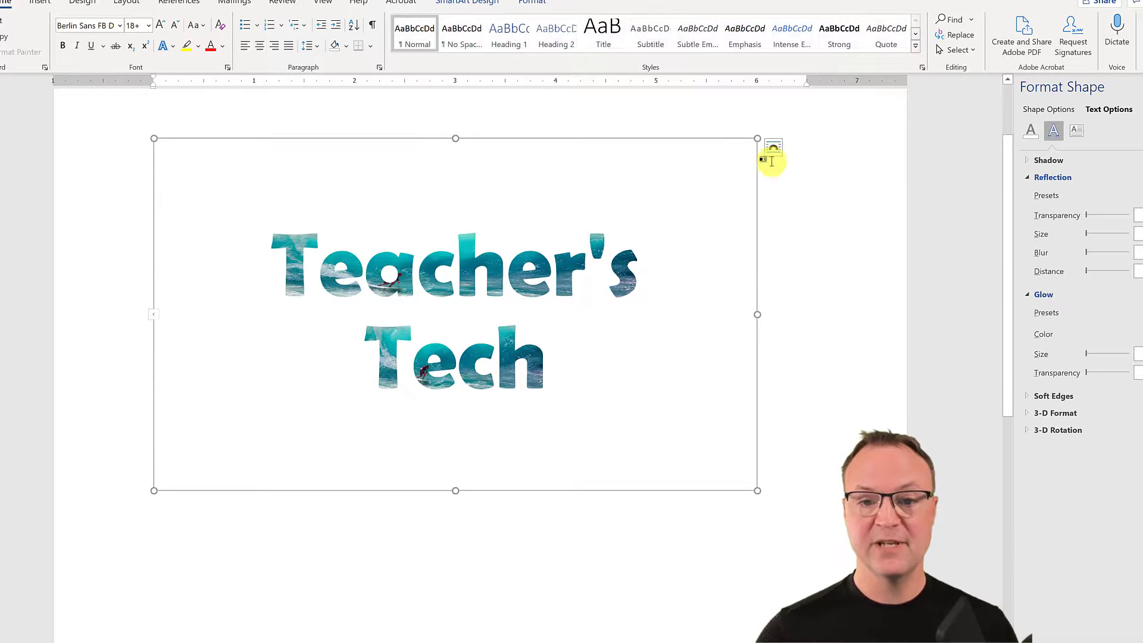
left_click(773, 152)
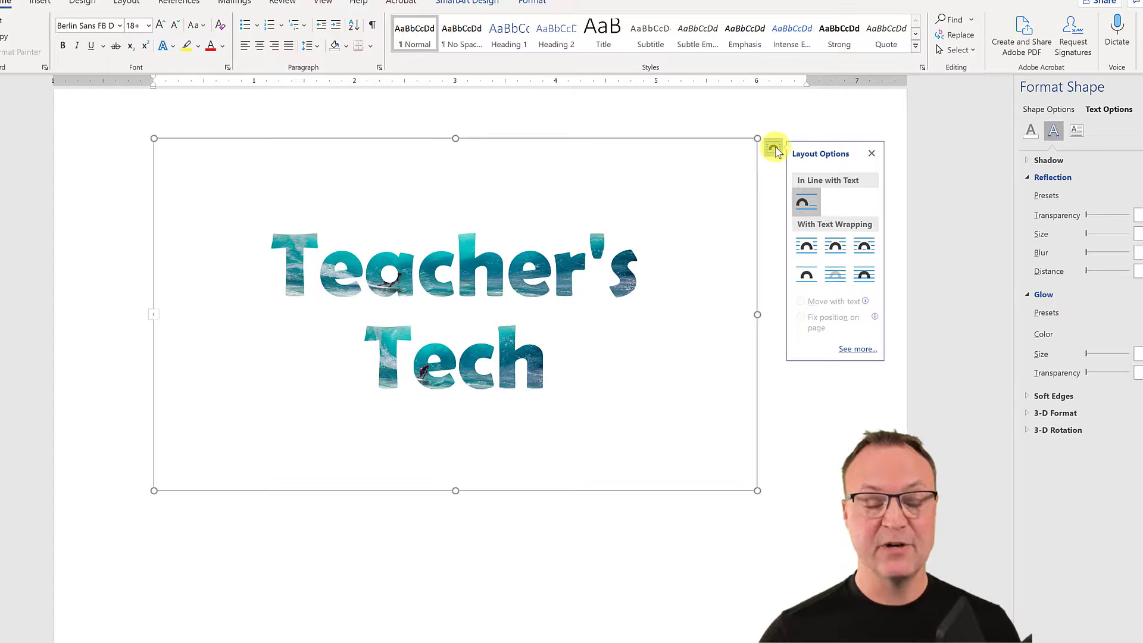